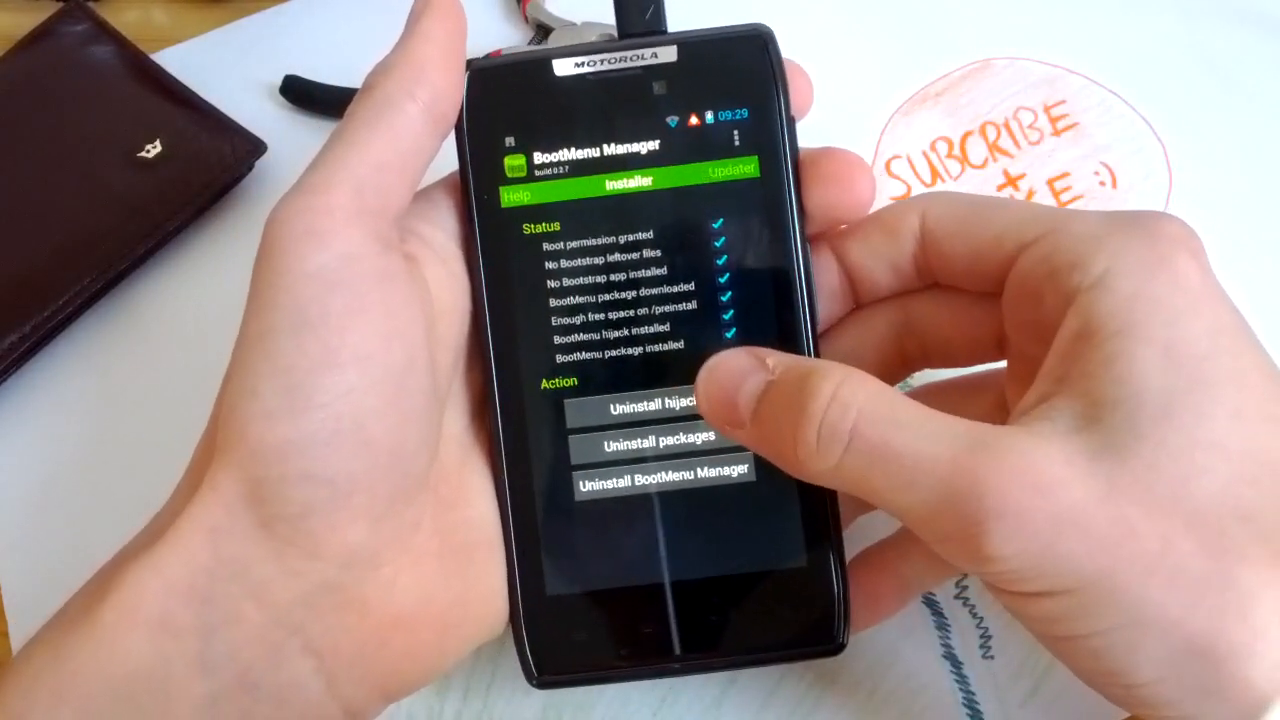
Step: Uninstall the boot menu hijack and packages, then request removal of the BootMenu Manager app
click(660, 404)
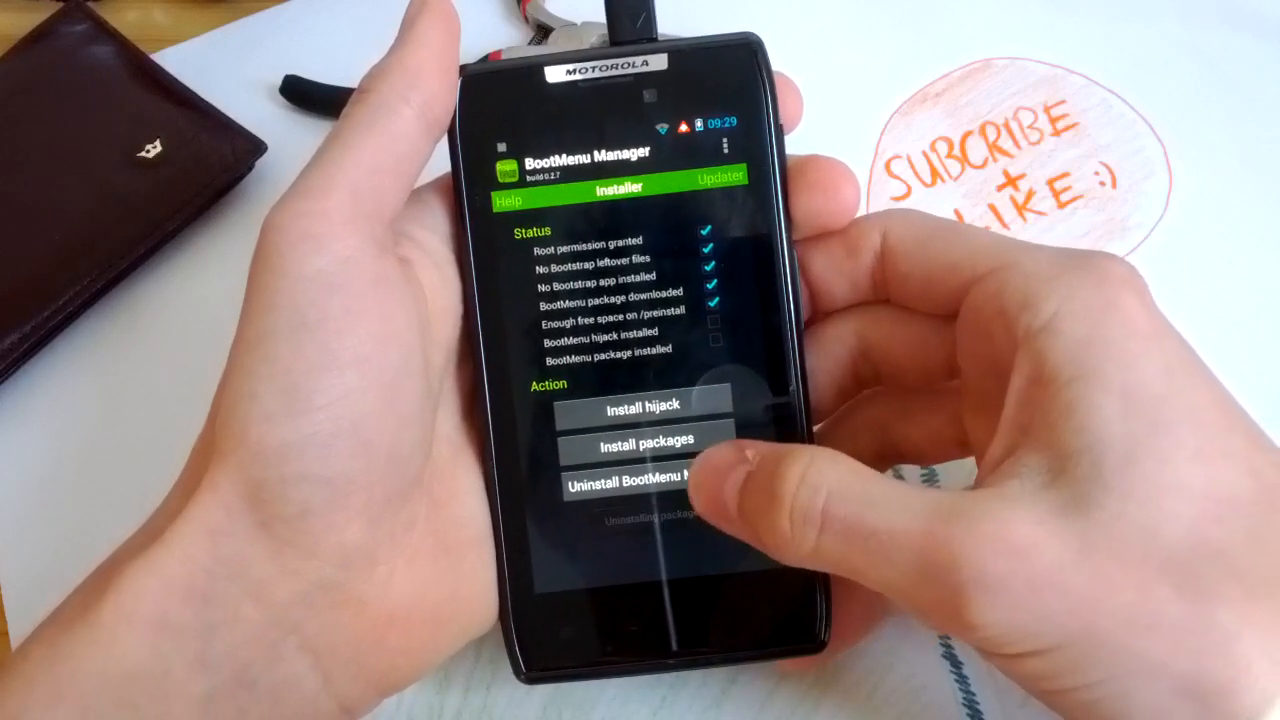
click(640, 486)
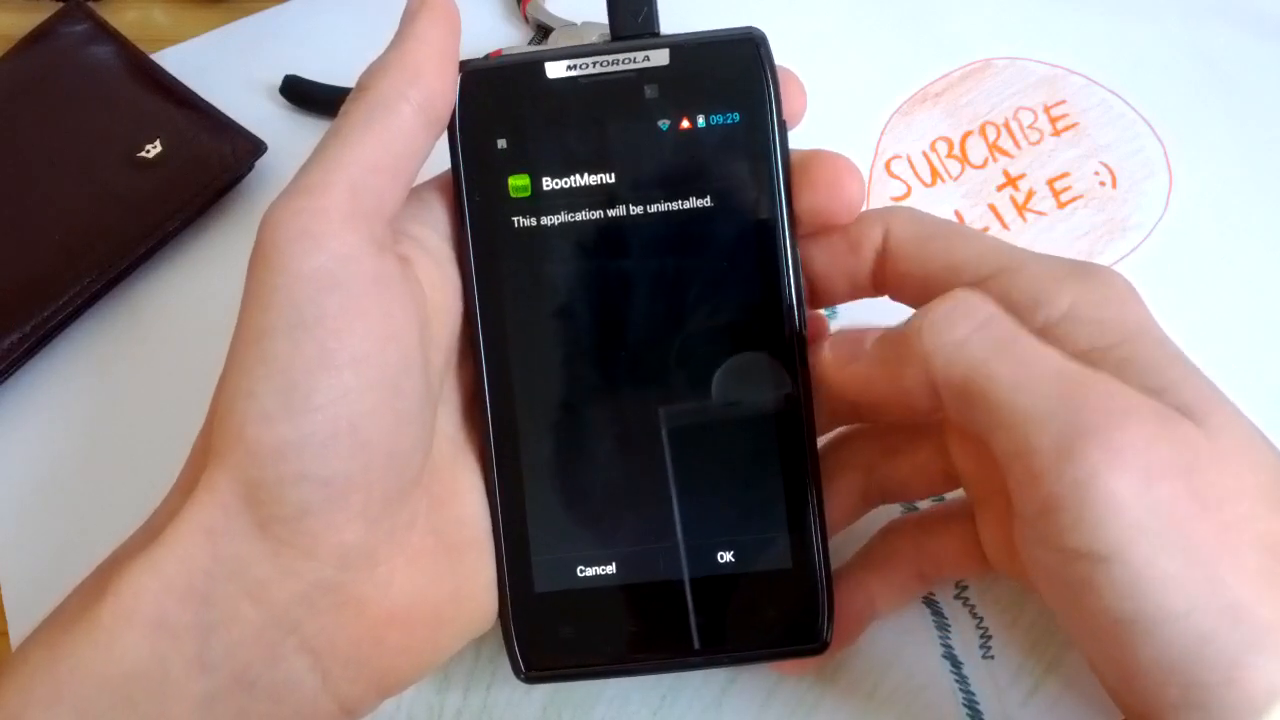